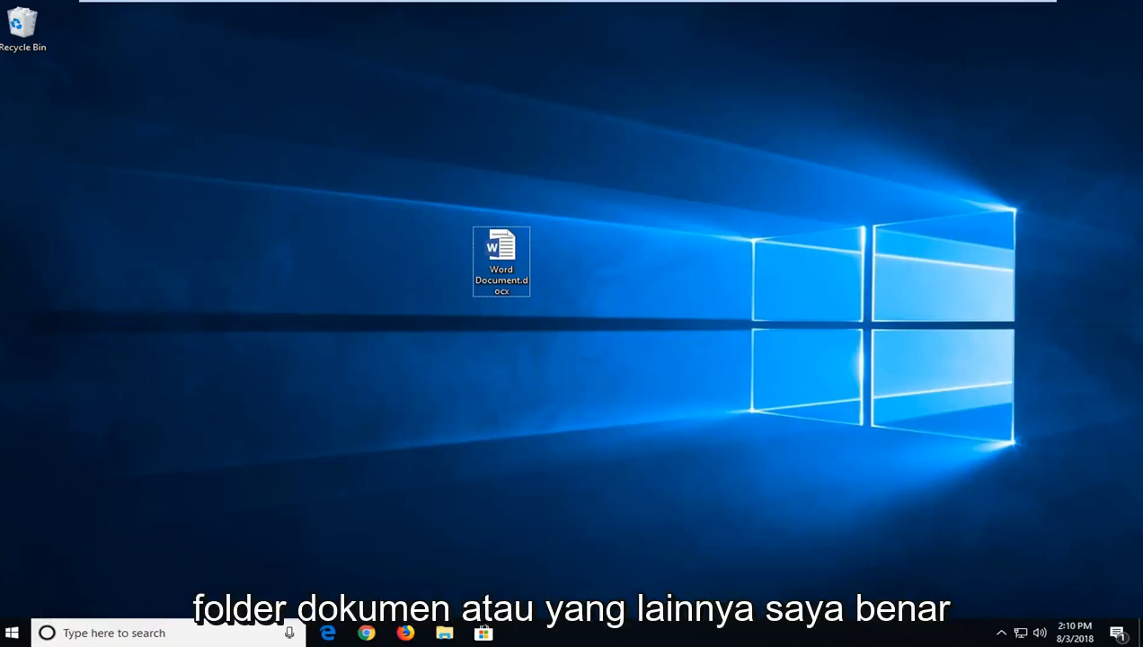
mouse_move(498, 256)
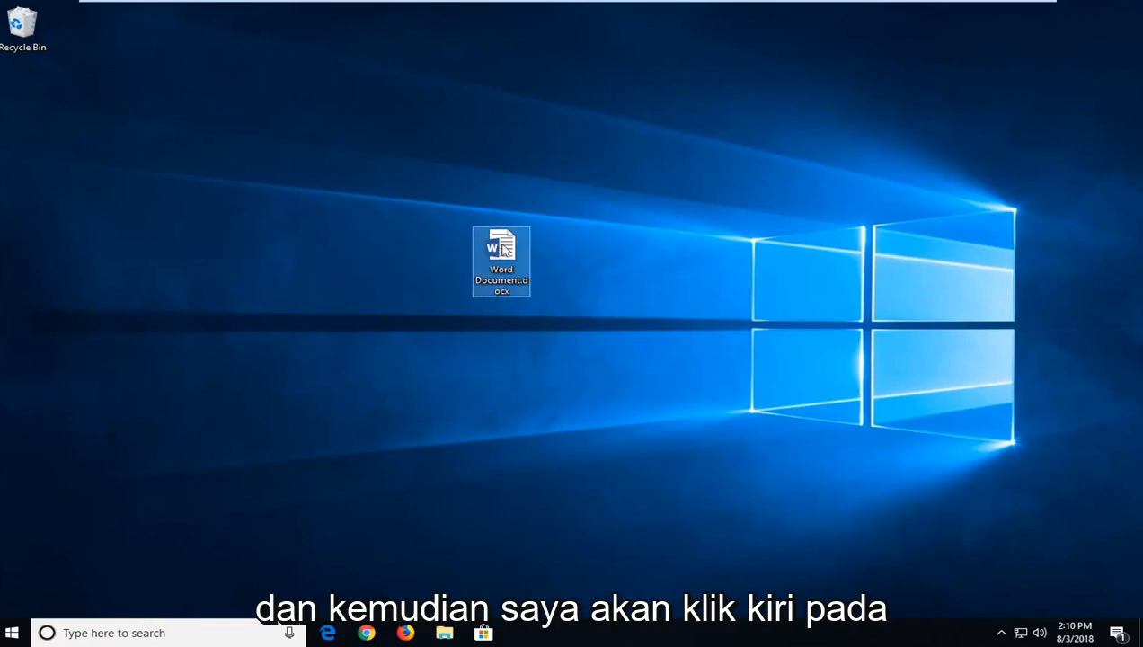
Step: Open Advanced Security Settings from Word Document.docx Properties via the Security tab
left_click(544, 504)
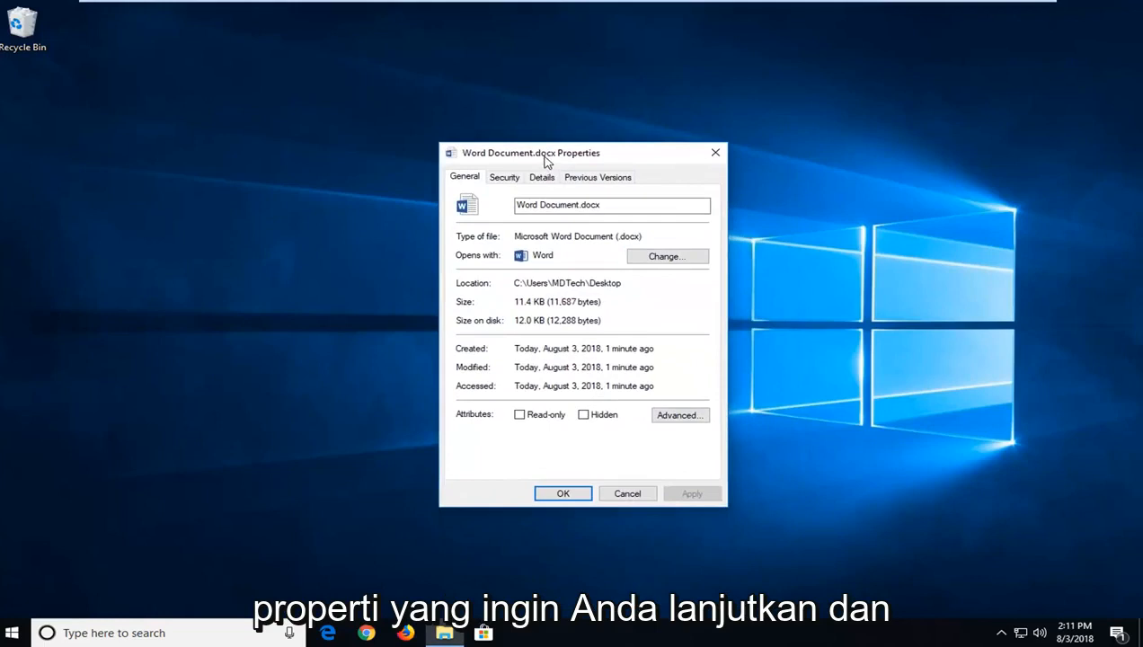
left_click(504, 176)
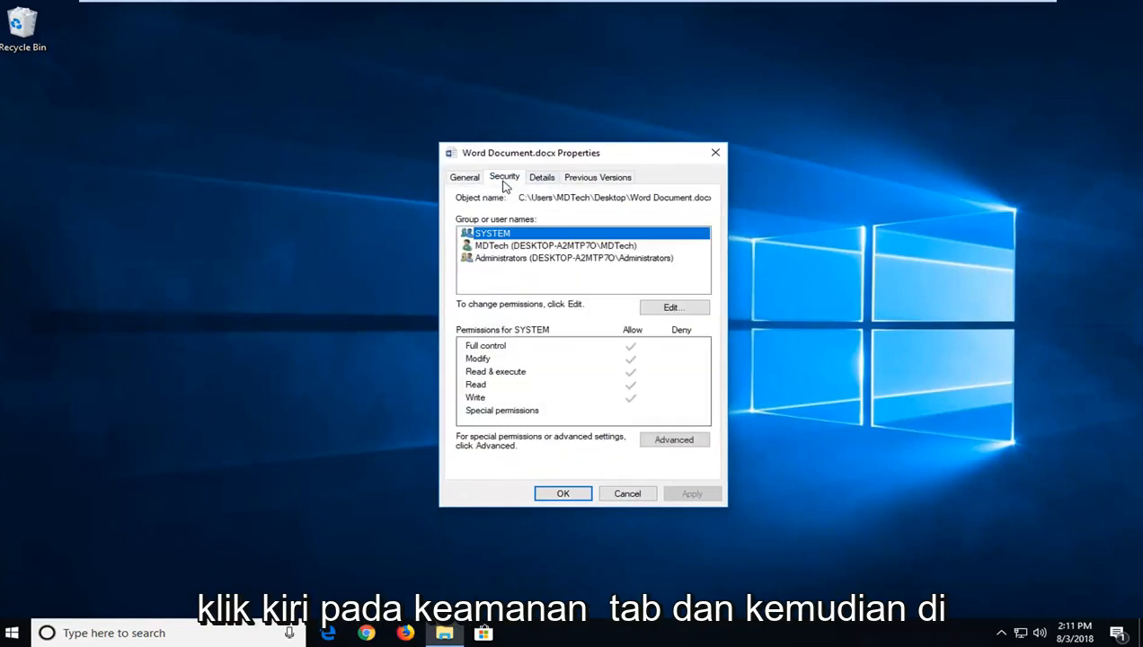
mouse_move(503, 446)
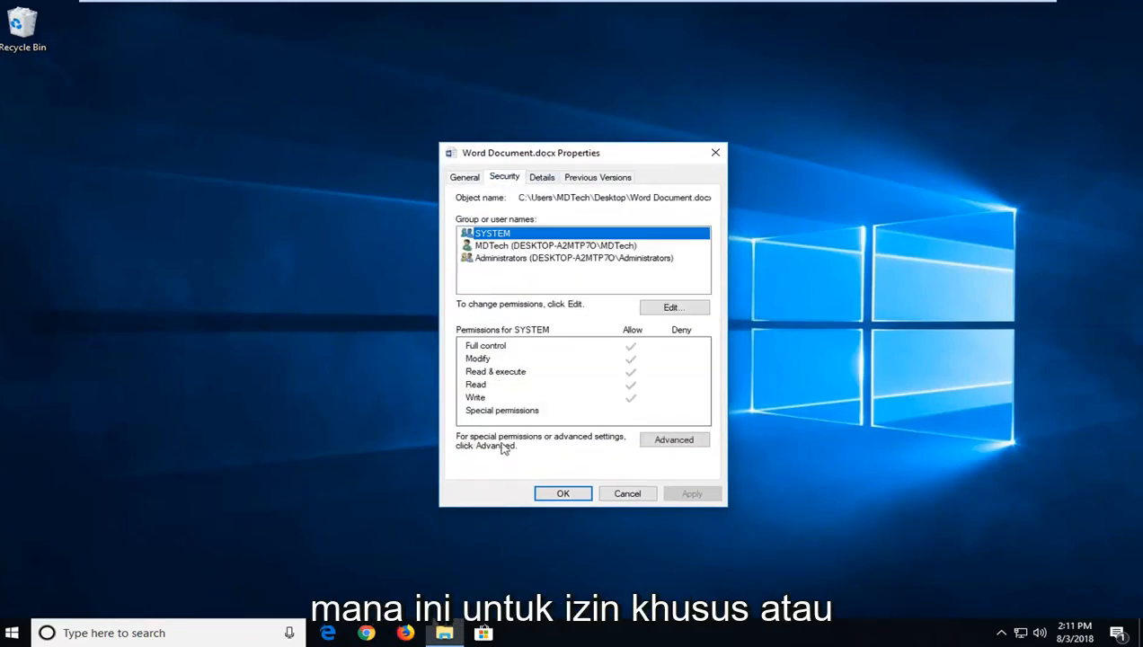
mouse_move(476, 455)
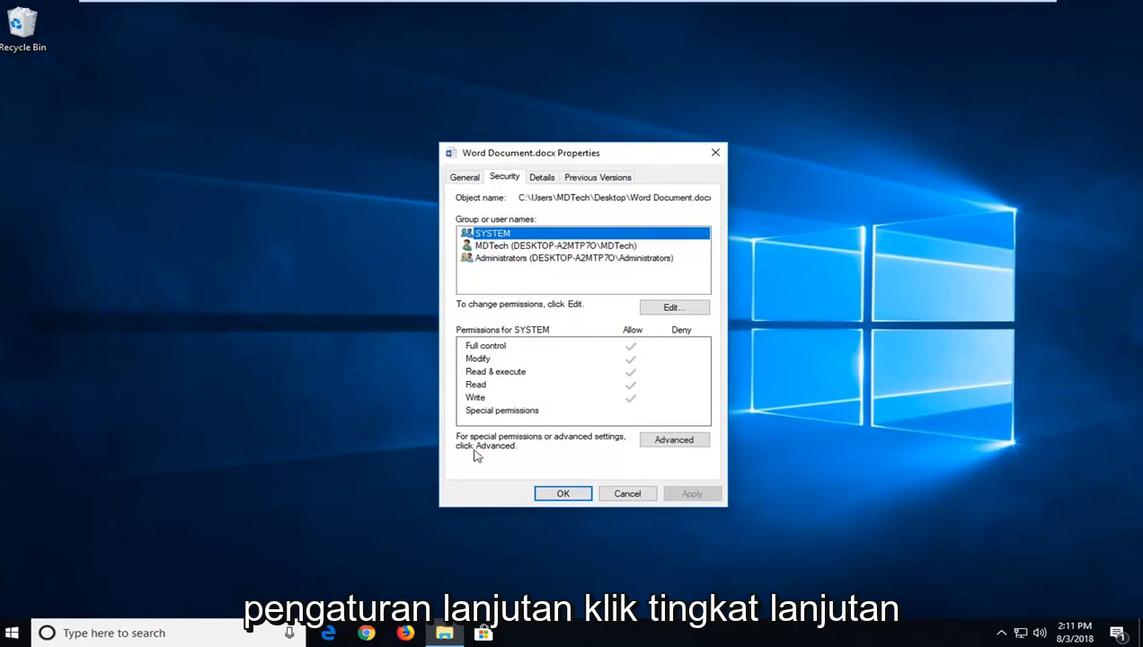
left_click(674, 440)
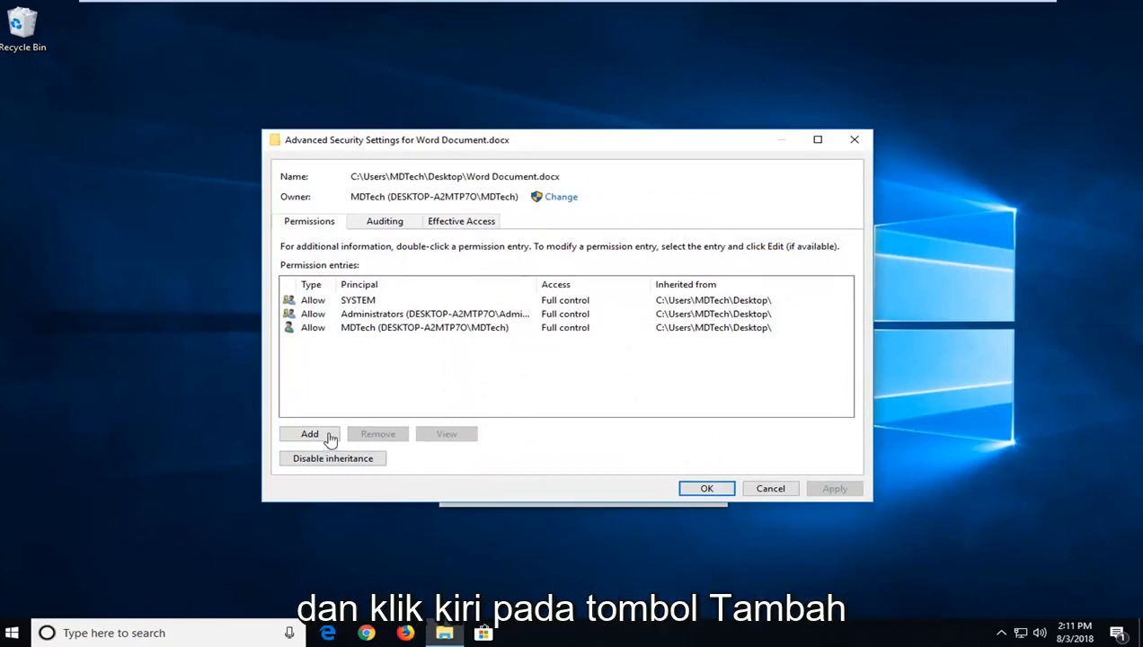
Step: Add a new permission entry in Advanced Security Settings
left_click(309, 433)
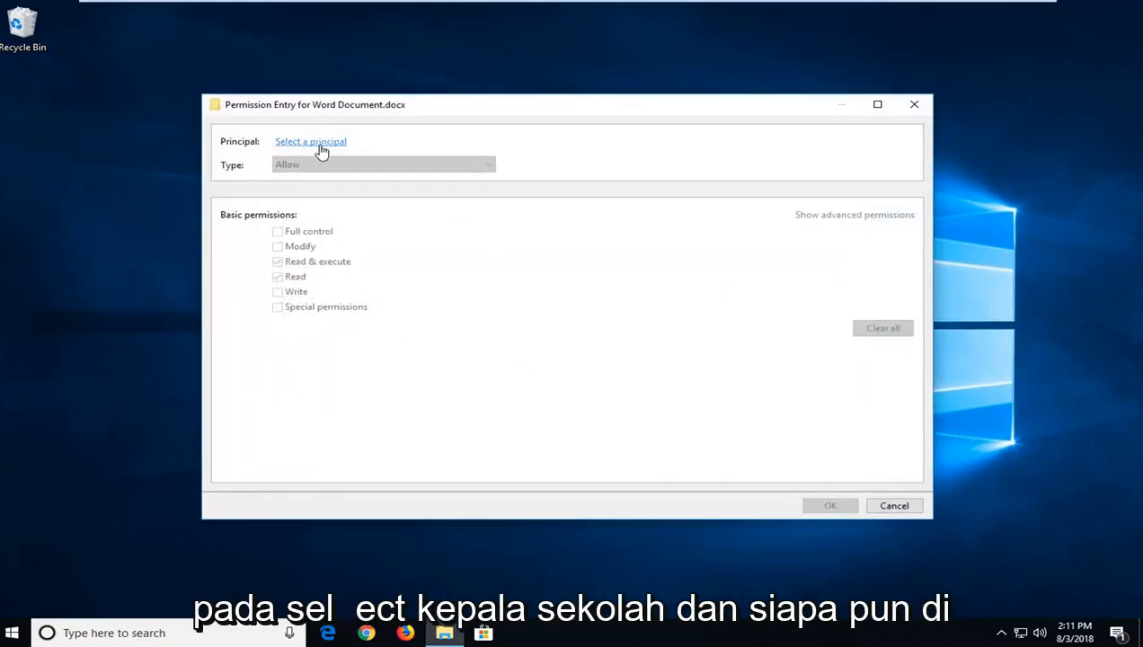
Step: Search all users and groups and select Authenticated Users as the entry's principal
left_click(310, 141)
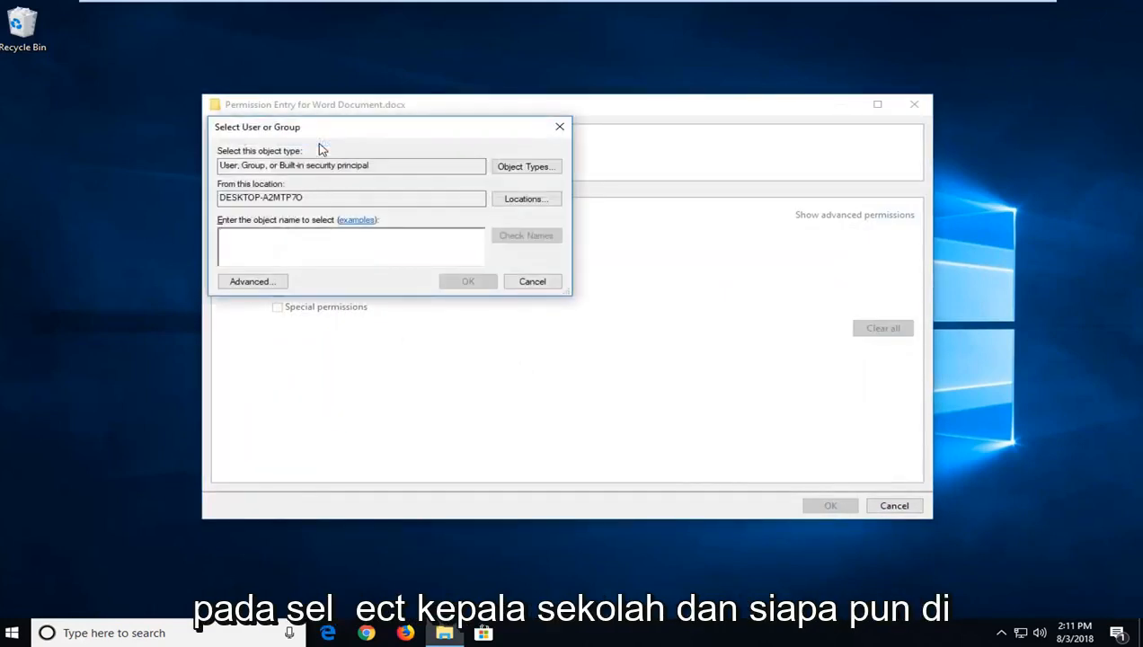
left_click(253, 281)
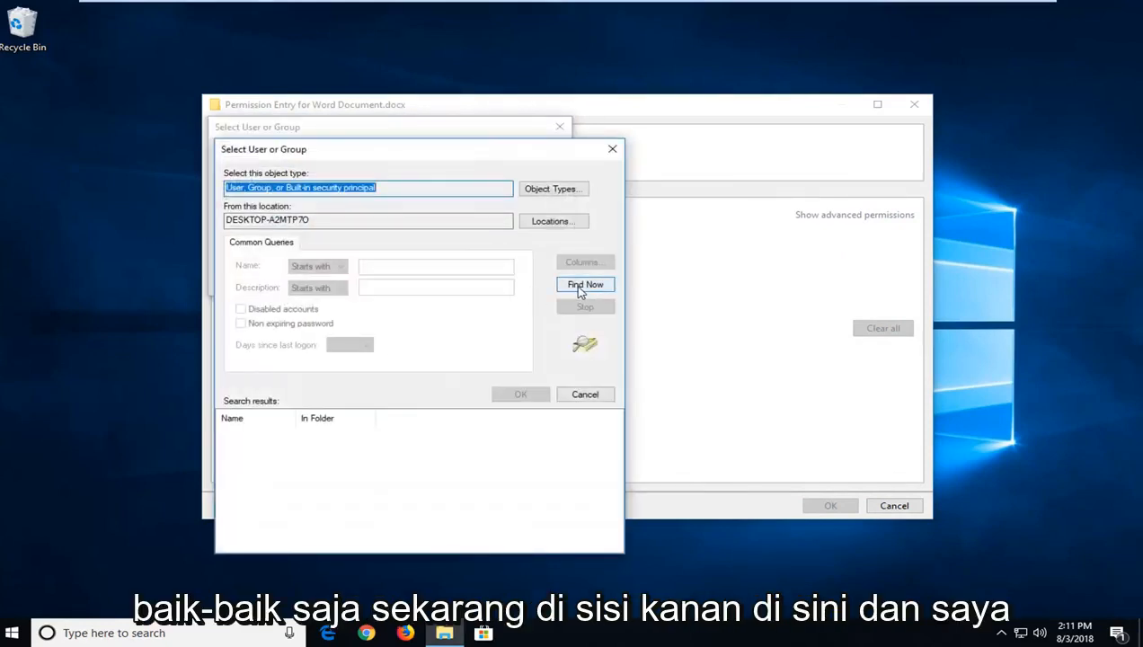
left_click(585, 284)
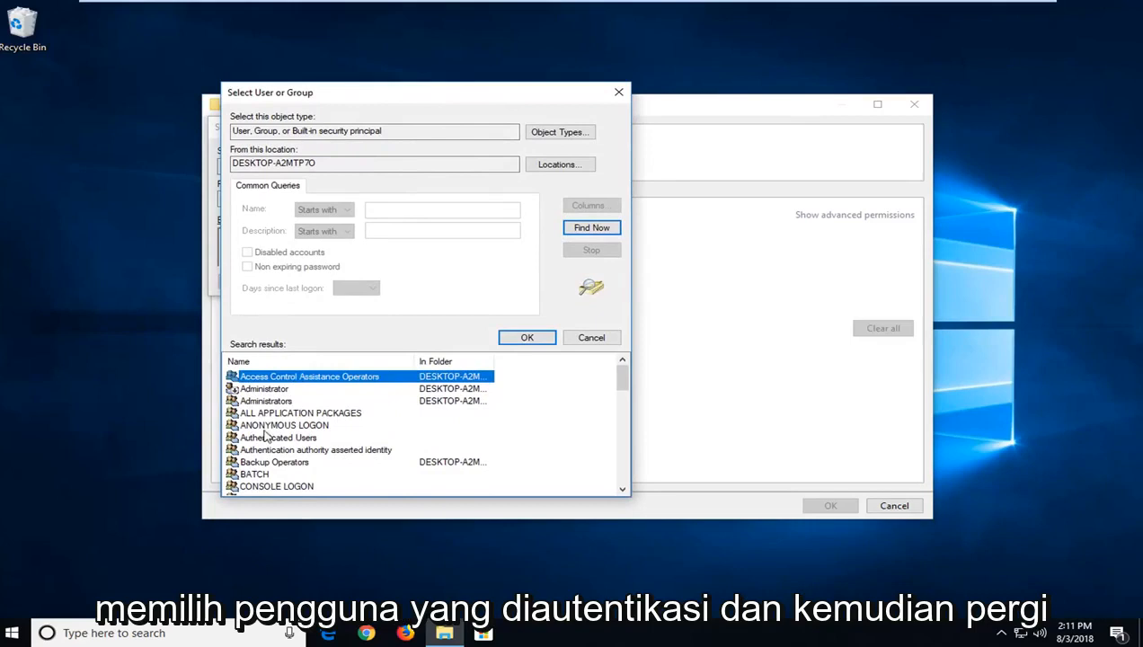
left_click(278, 438)
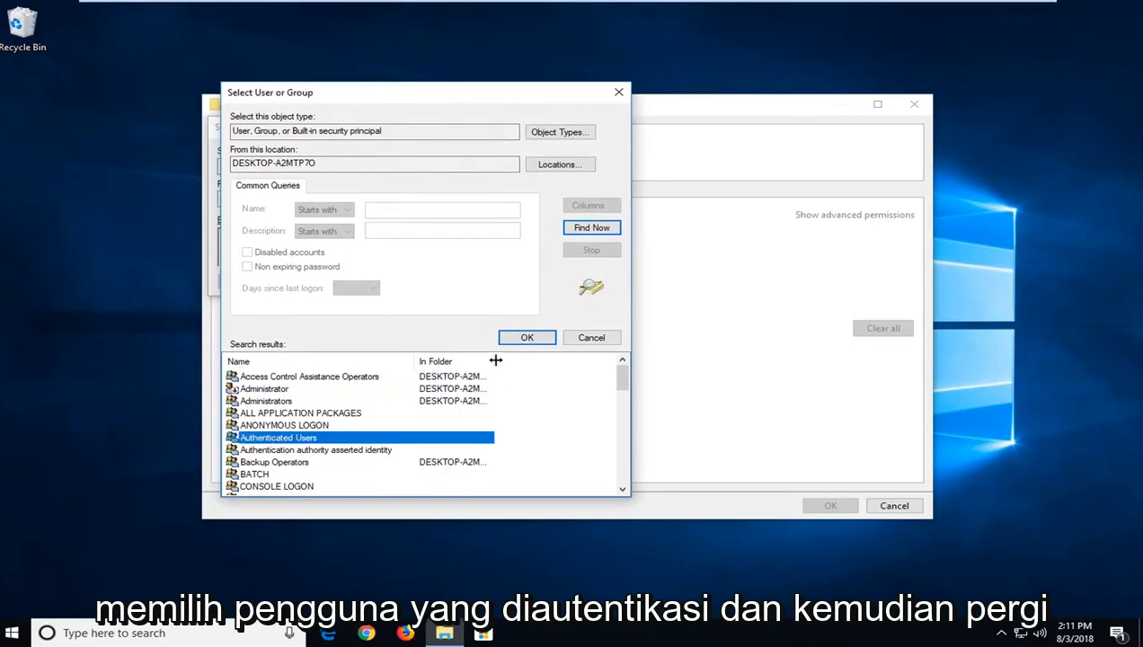
left_click(527, 337)
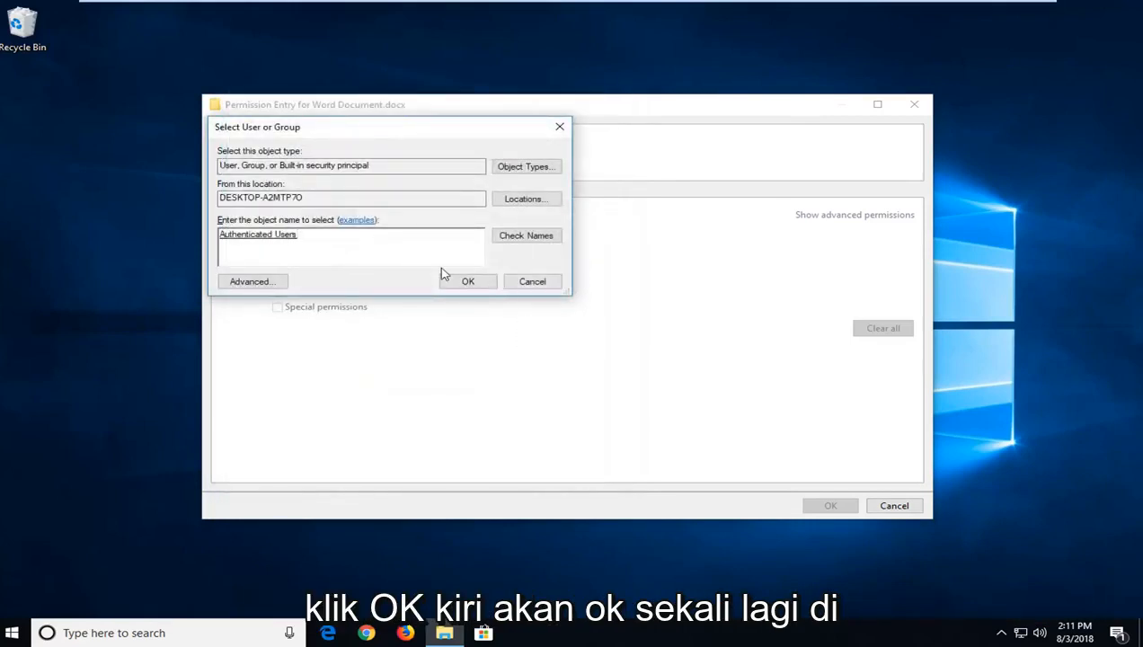
left_click(467, 280)
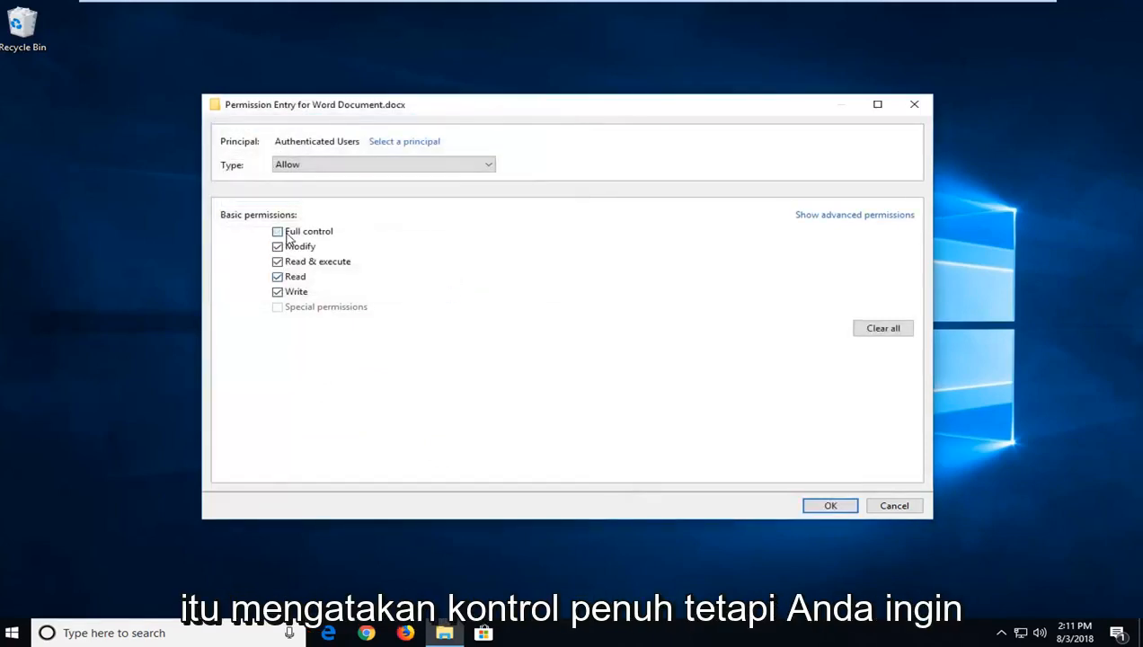
Step: Tick Full control for Authenticated Users, save the entry, and close Properties
left_click(277, 231)
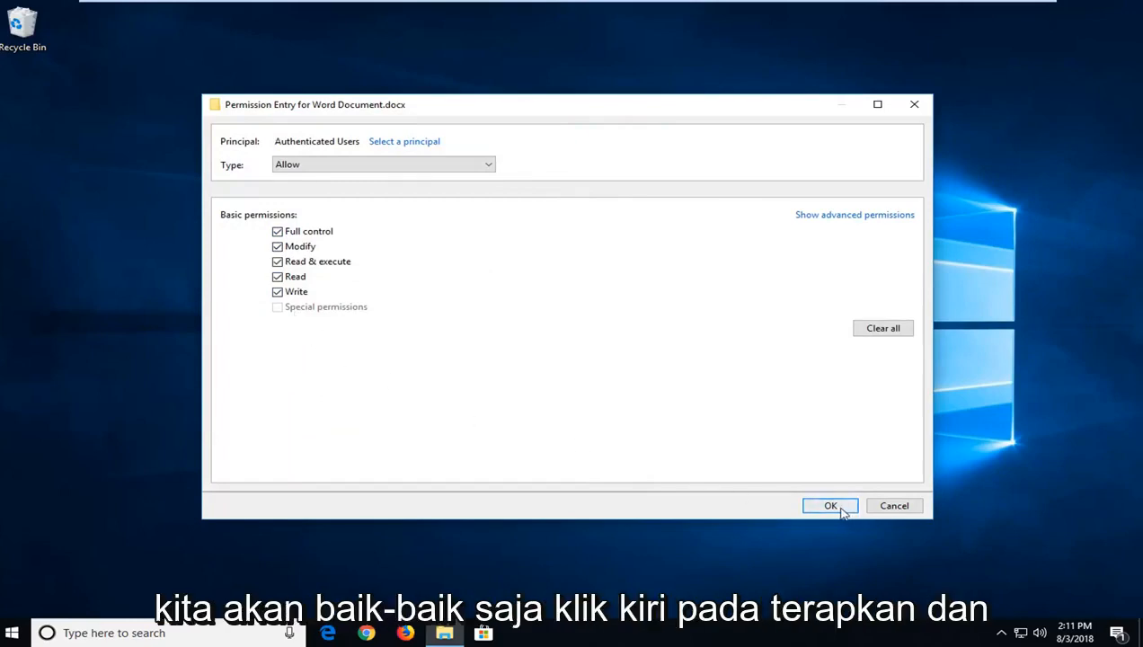
left_click(829, 506)
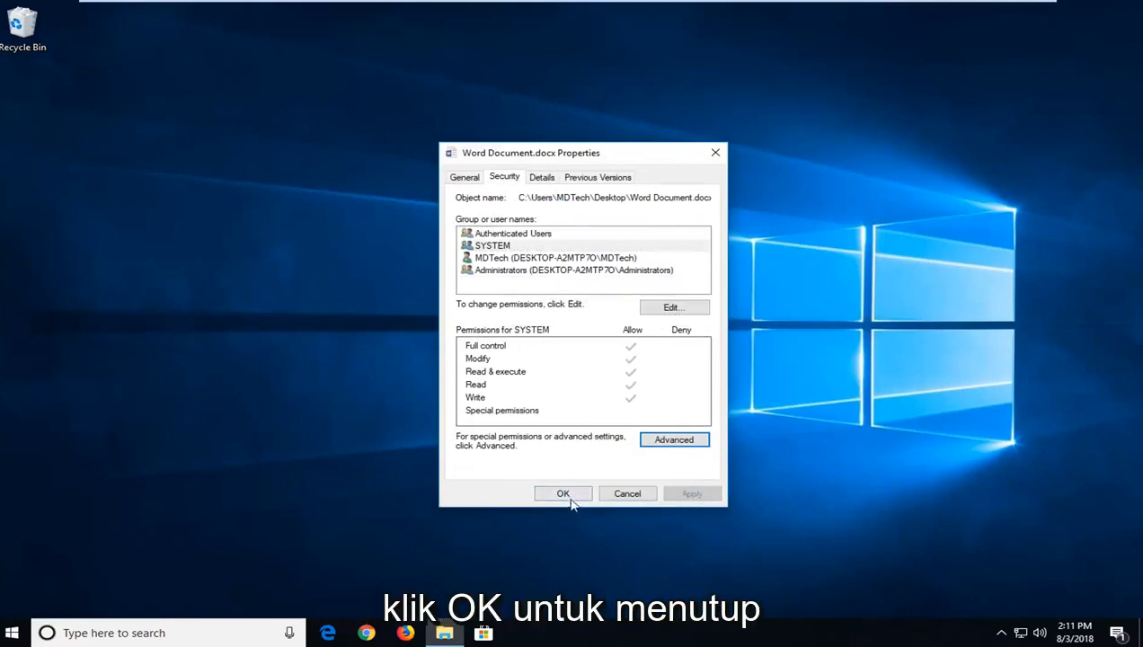
left_click(563, 493)
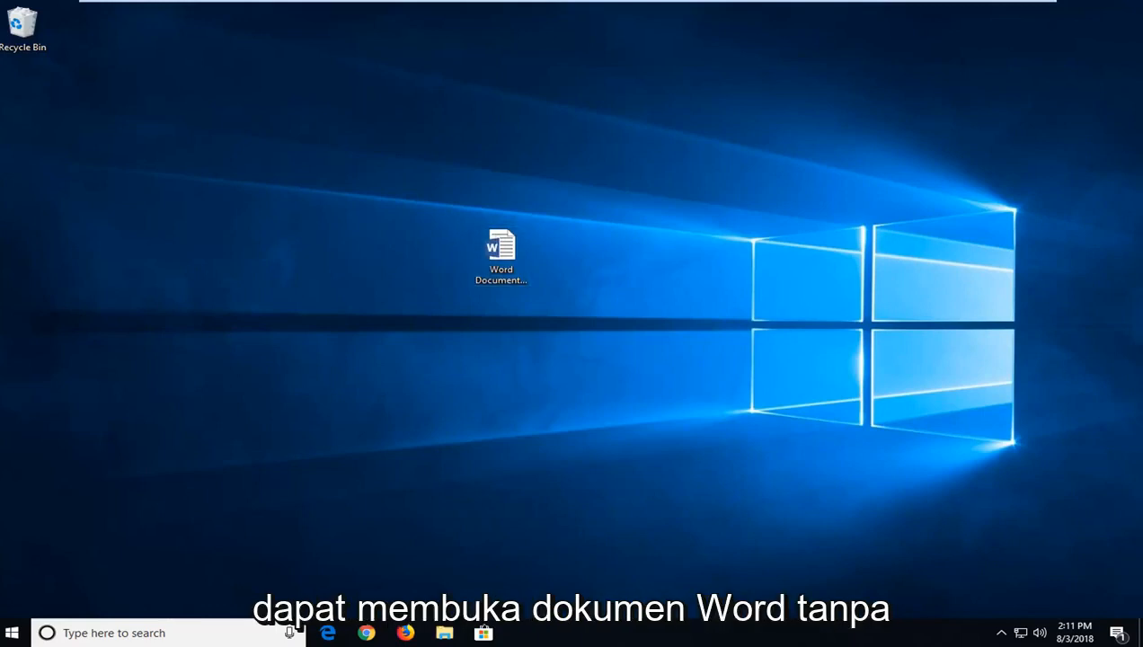
Step: Launch Word Document.docx from the desktop in Microsoft Word
left_click(499, 250)
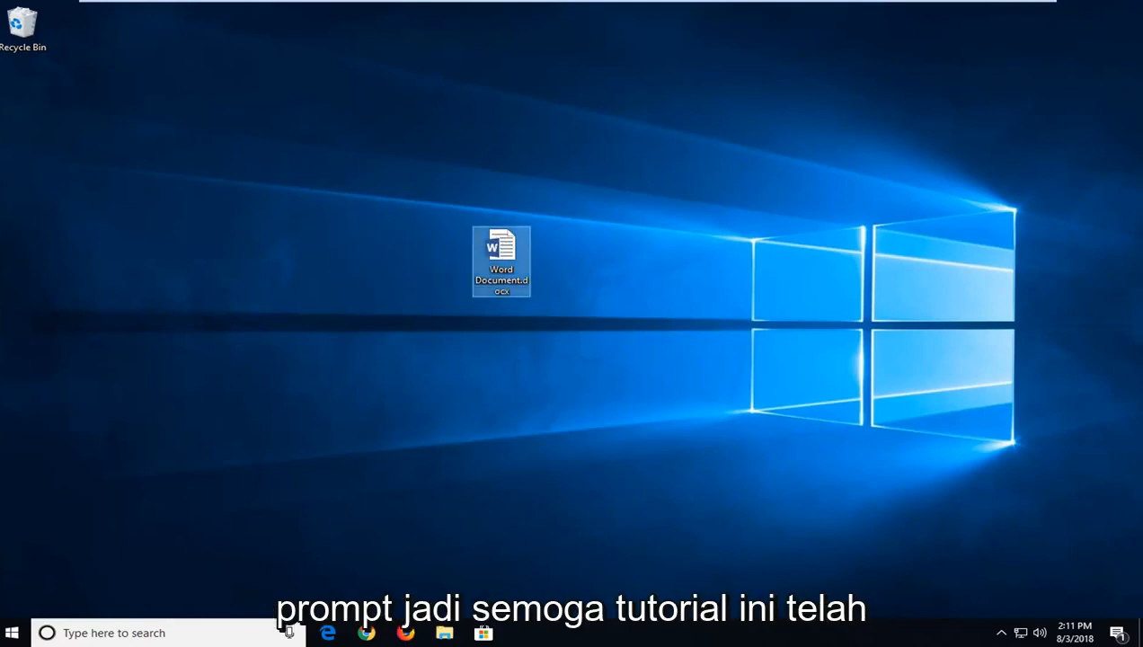
double_click(500, 253)
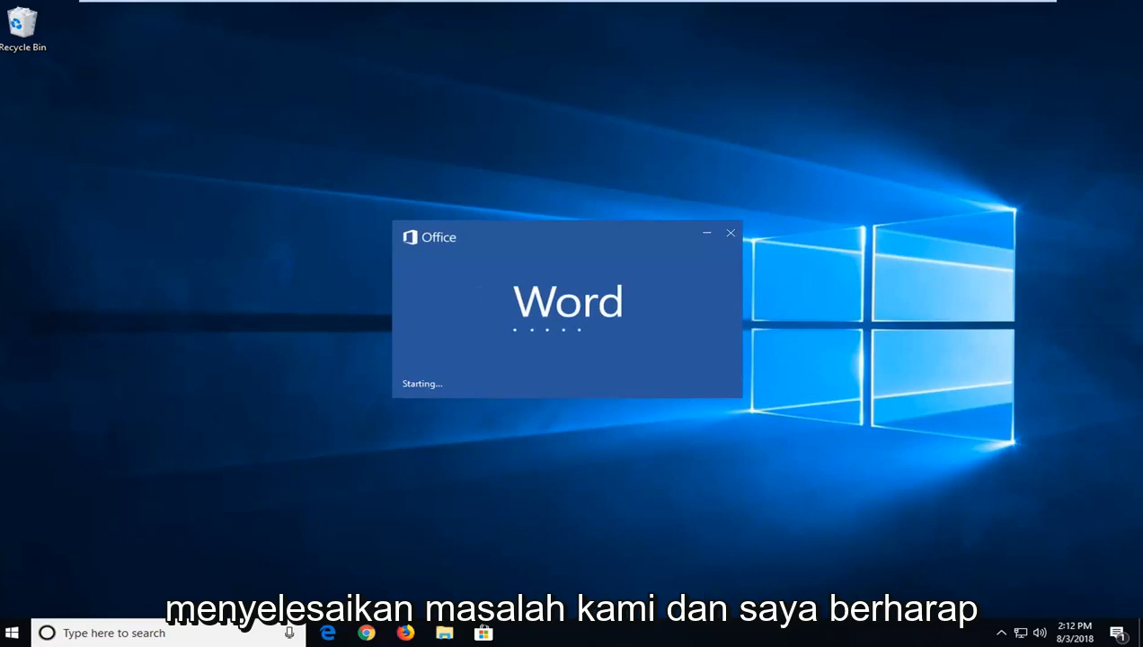